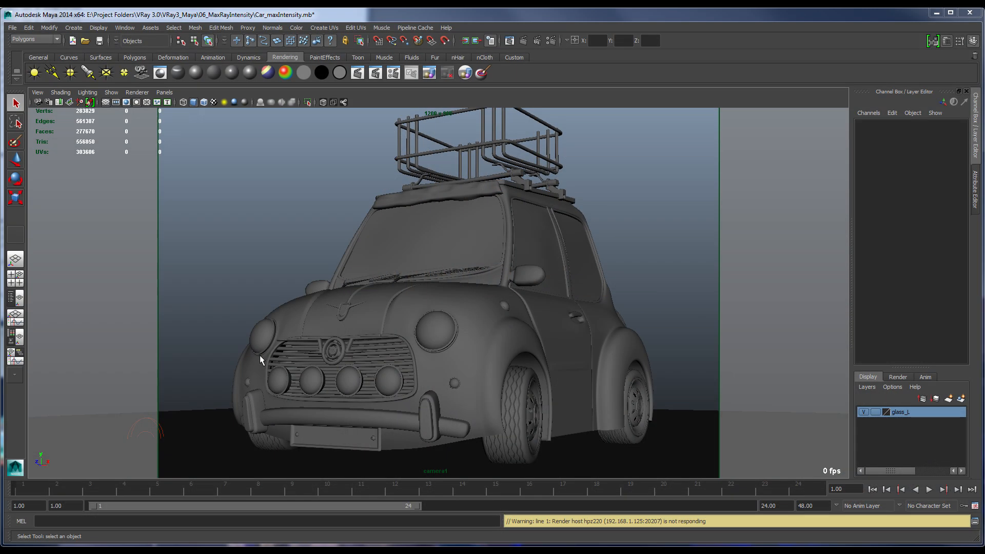
pyautogui.moveTo(251, 364)
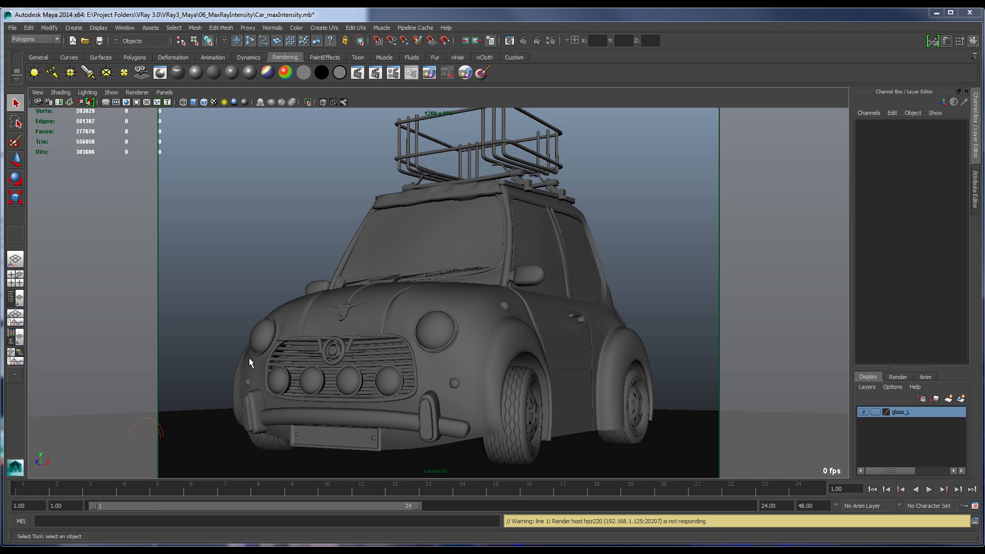
pyautogui.moveTo(158, 405)
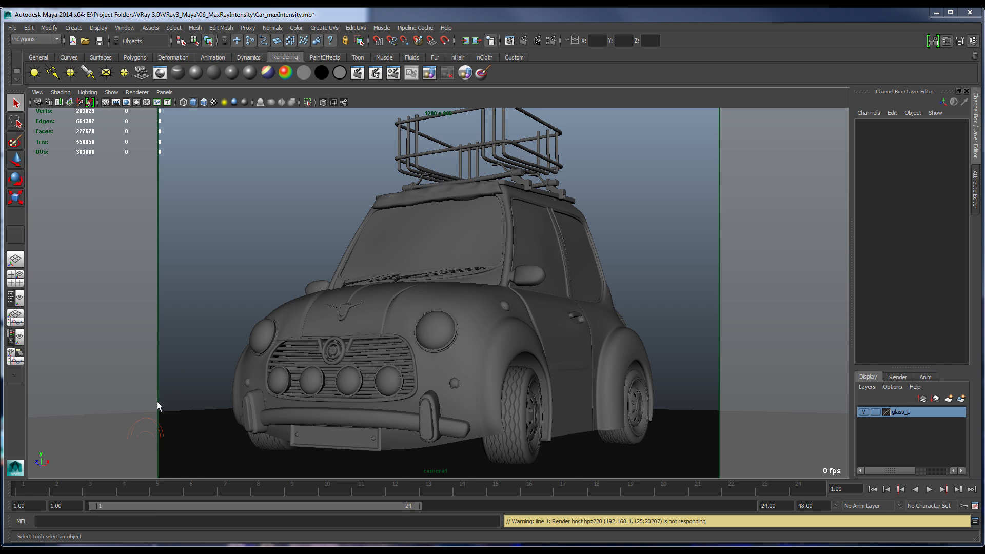
pyautogui.moveTo(155, 420)
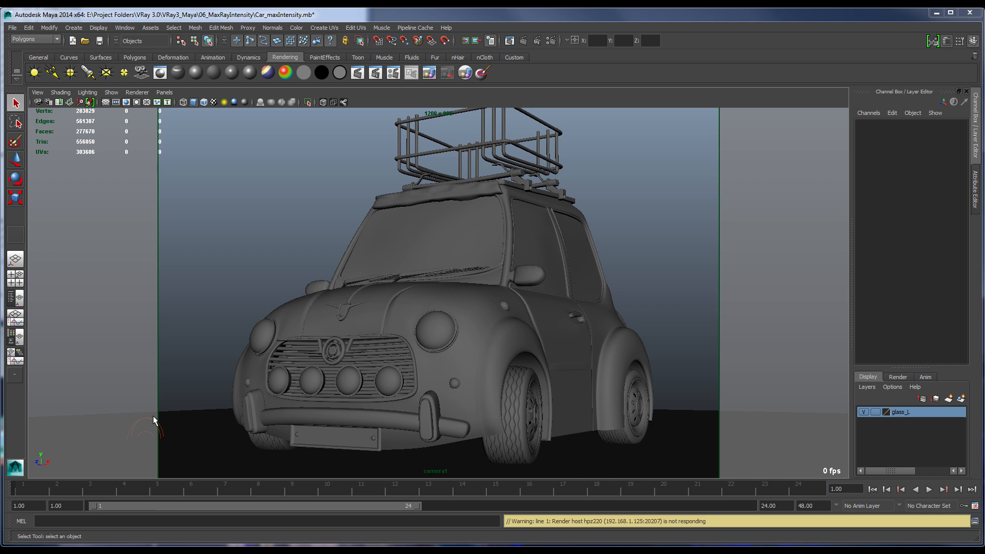
# Show the last rendering of the blue car in the V-Ray frame buffer.
pyautogui.click(356, 71)
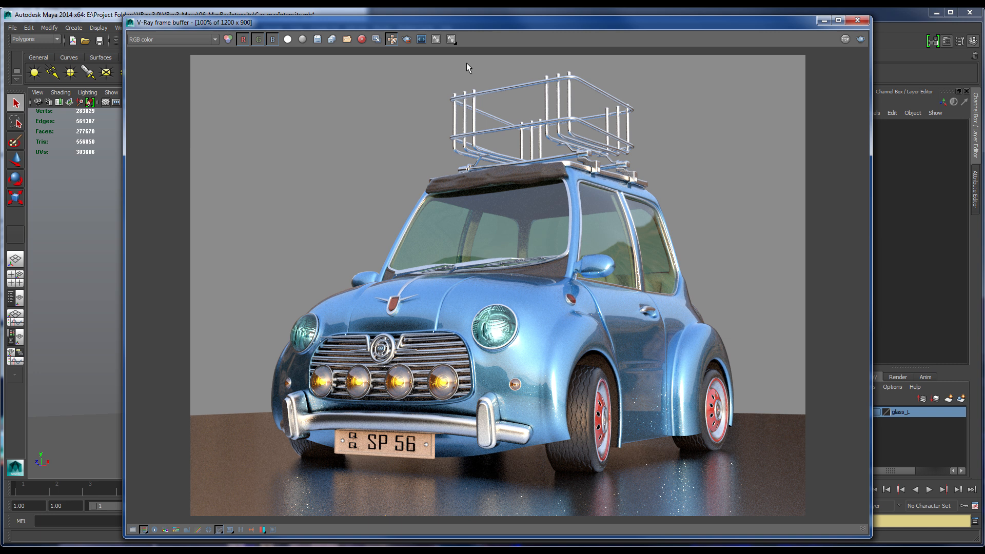
pyautogui.moveTo(640, 405)
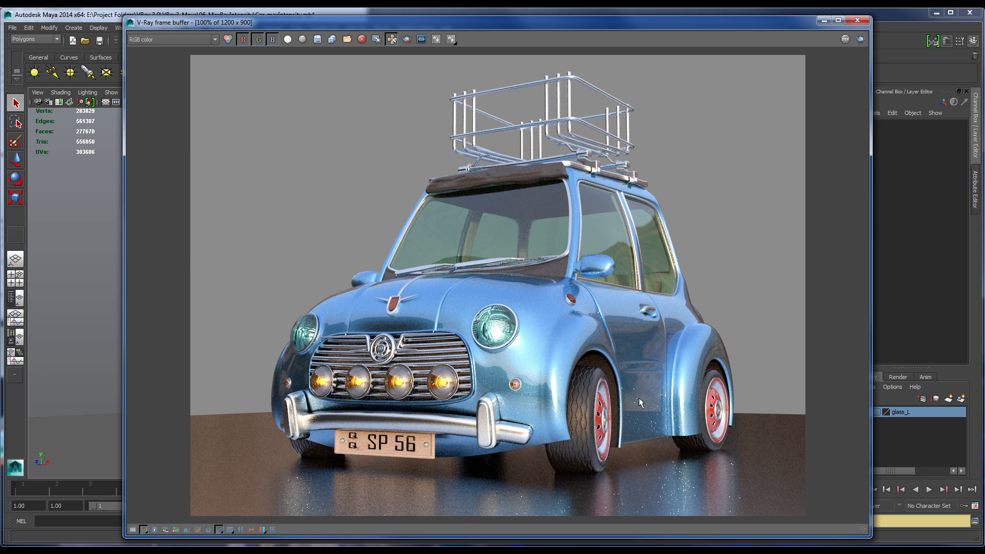
pyautogui.moveTo(583, 417)
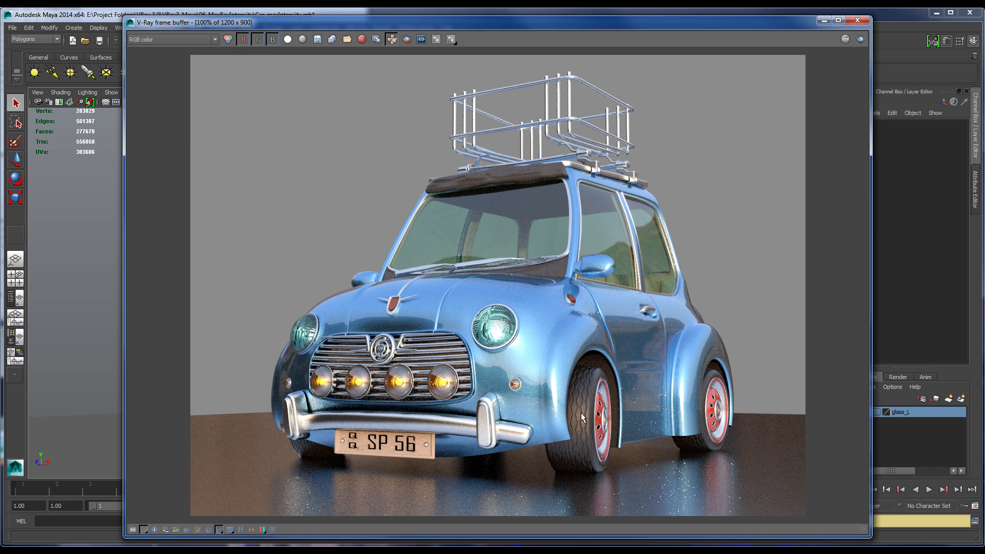
pyautogui.moveTo(635, 442)
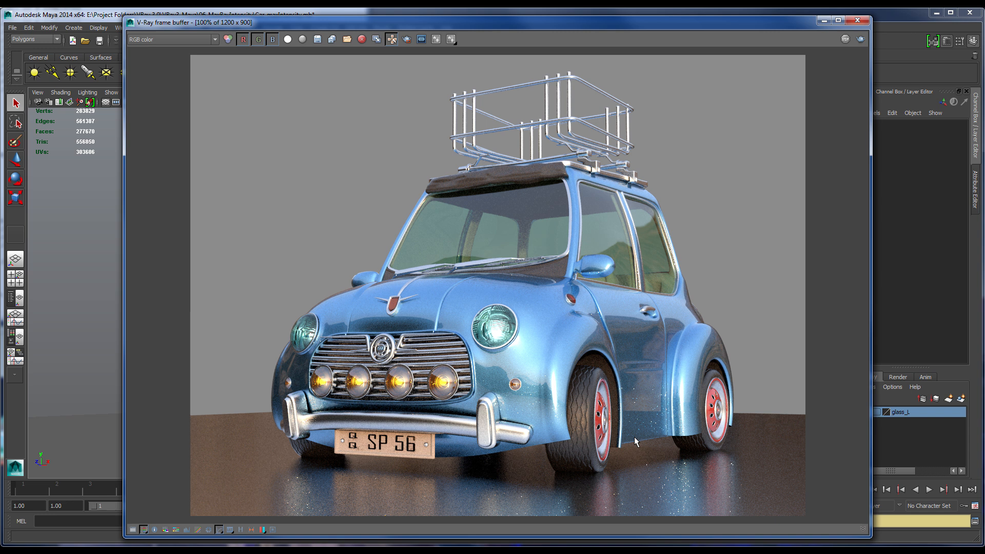
pyautogui.moveTo(636, 417)
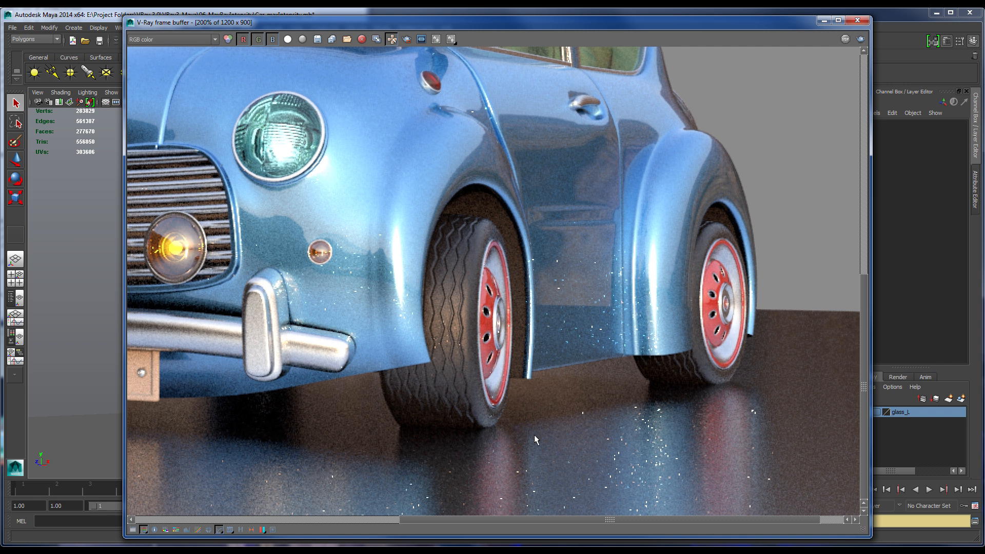
pyautogui.moveTo(536, 447)
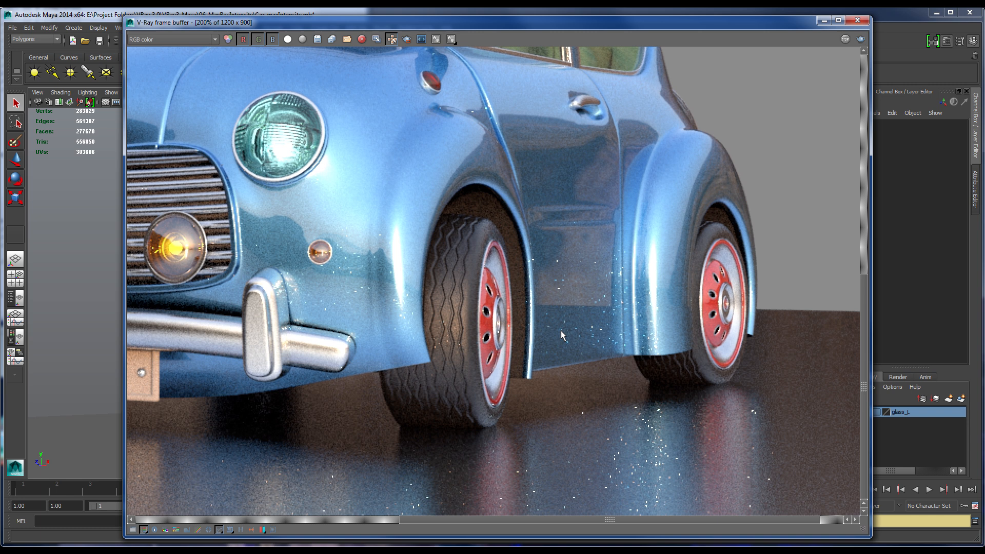
pyautogui.moveTo(617, 486)
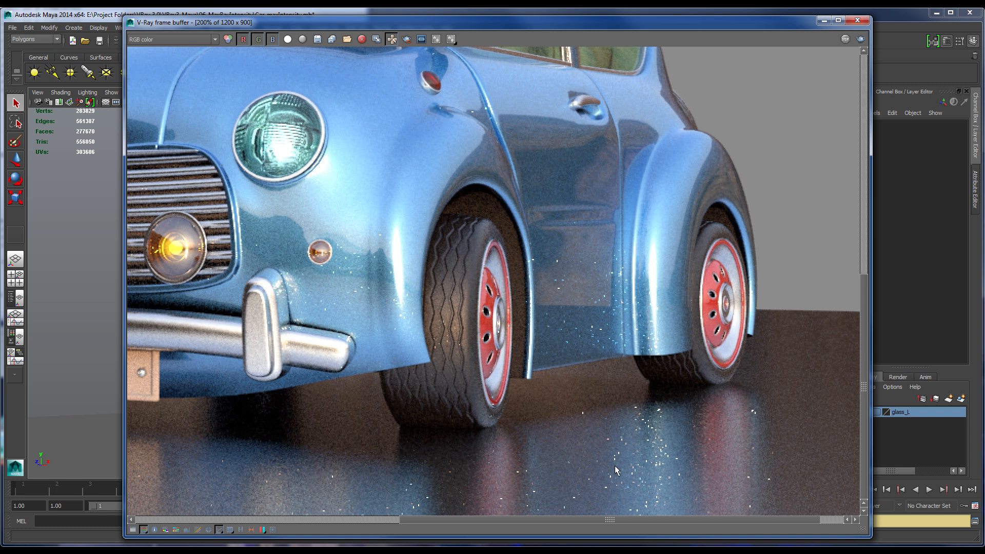
pyautogui.moveTo(548, 358)
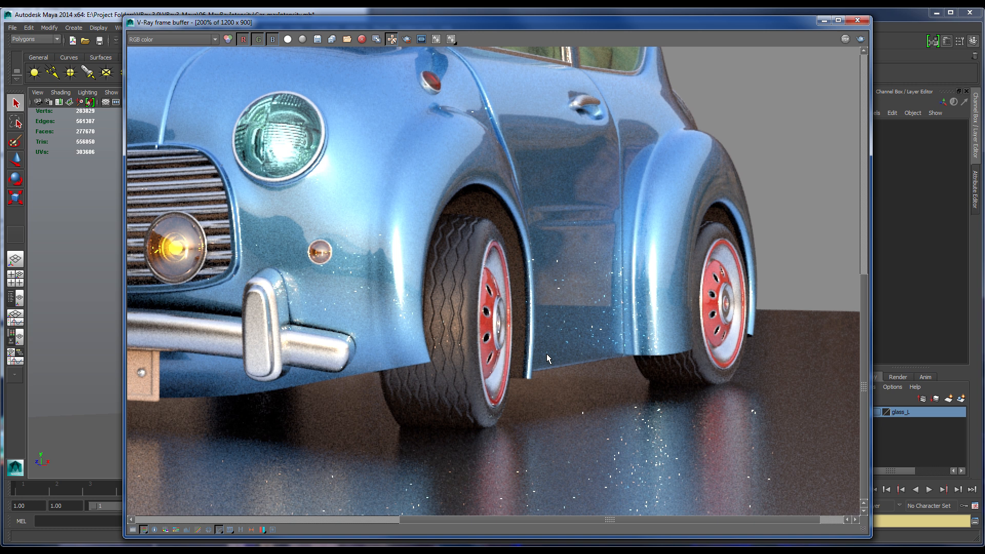
pyautogui.moveTo(463, 351)
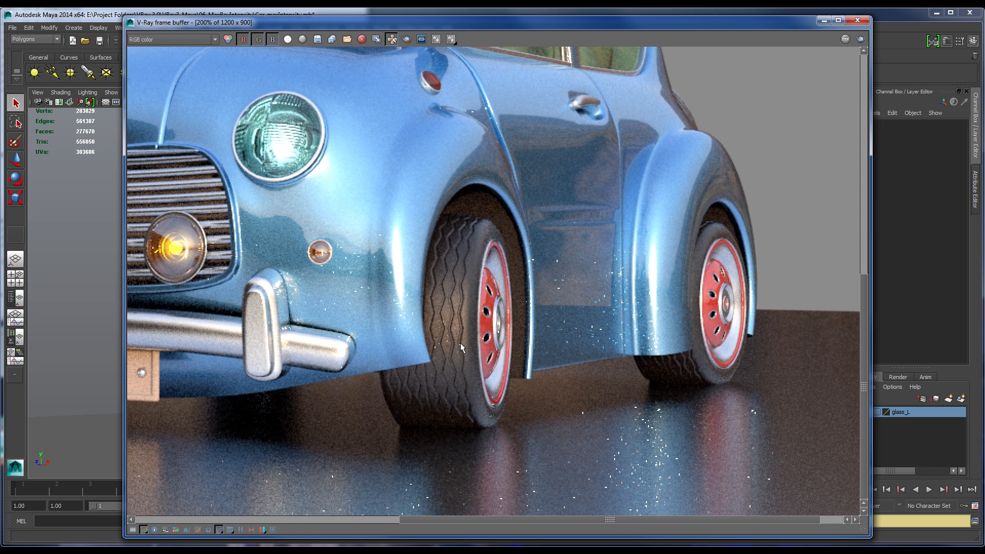
pyautogui.moveTo(468, 367)
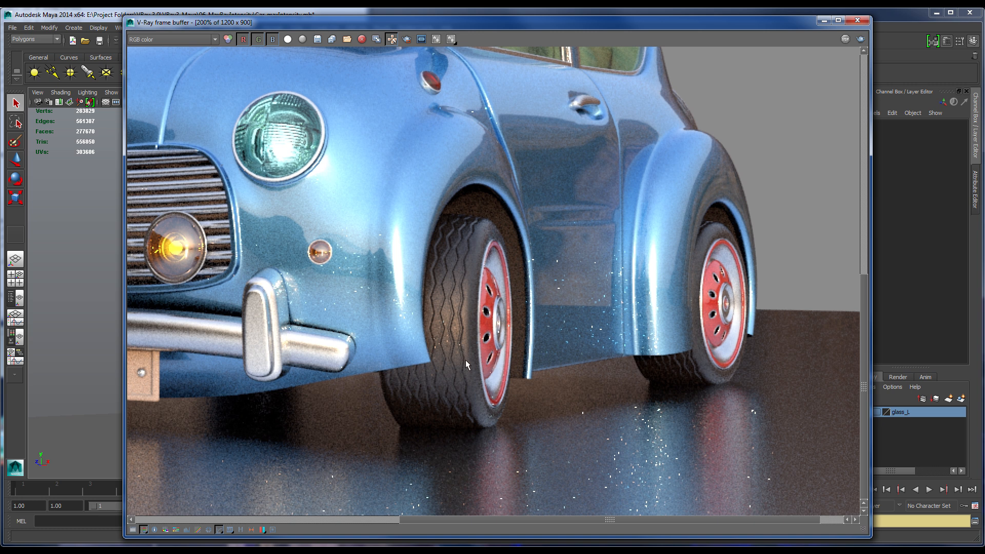
pyautogui.moveTo(467, 374)
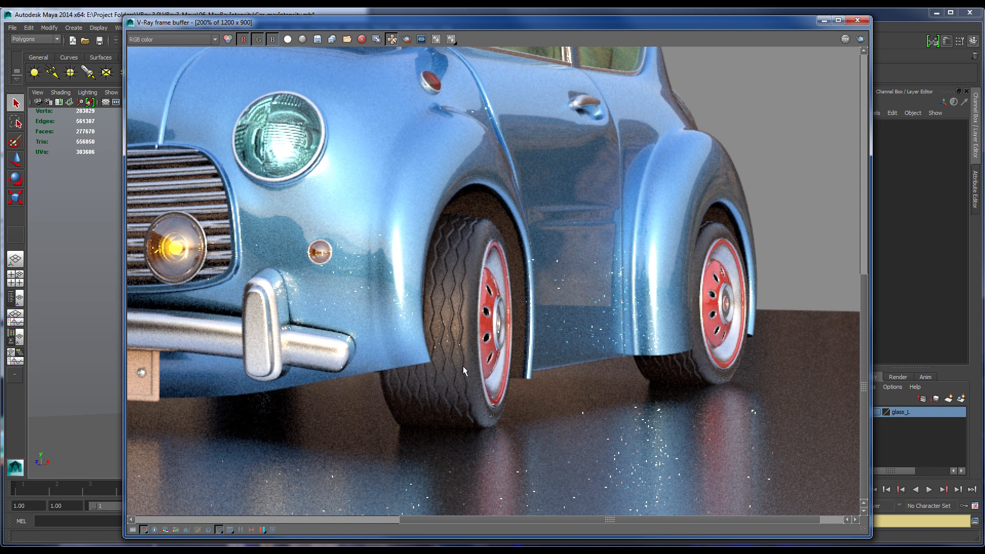
pyautogui.moveTo(493, 406)
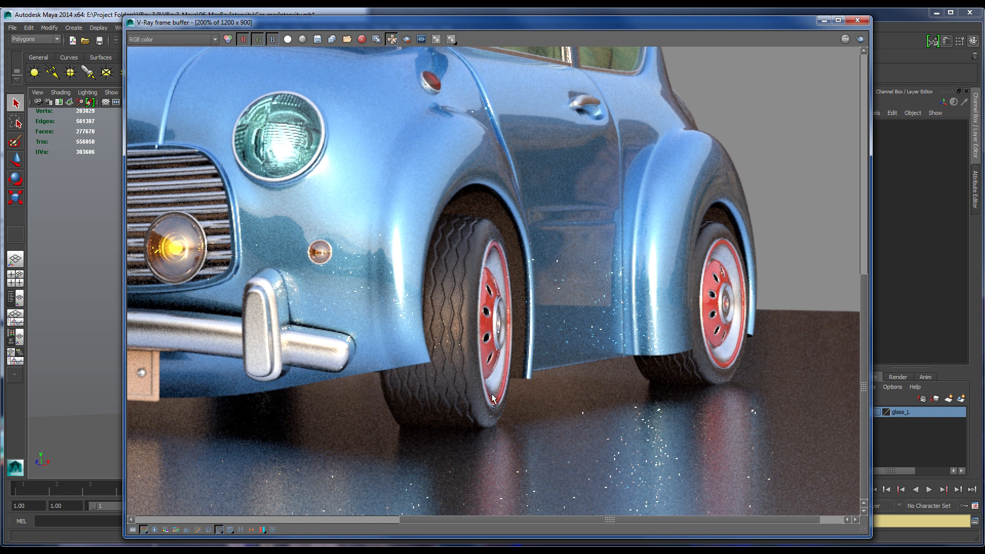
pyautogui.moveTo(497, 422)
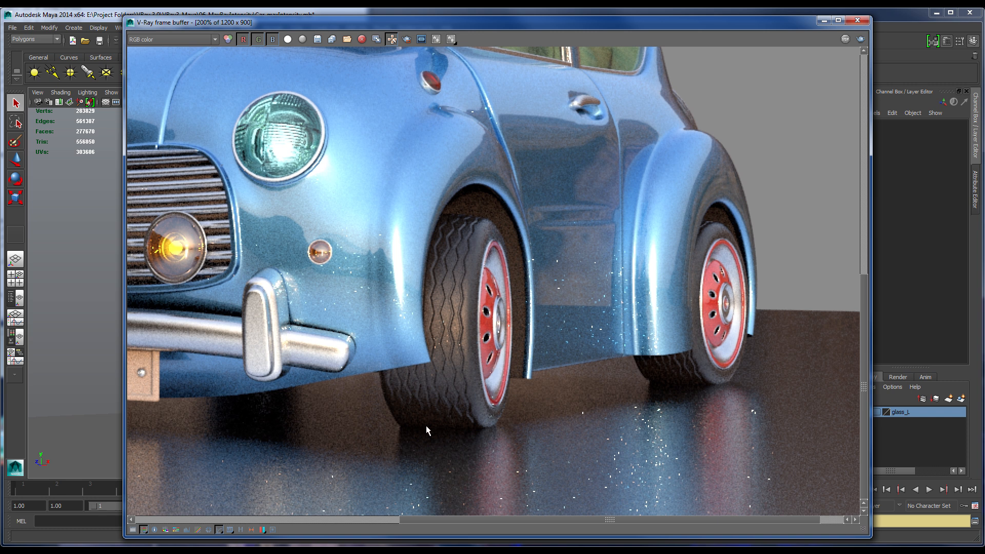
pyautogui.moveTo(423, 460)
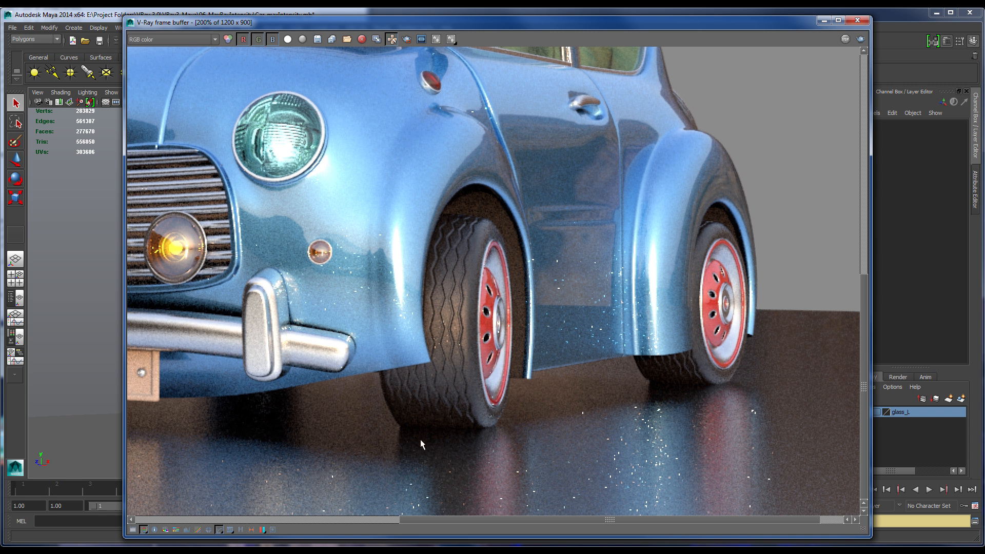
pyautogui.moveTo(542, 32)
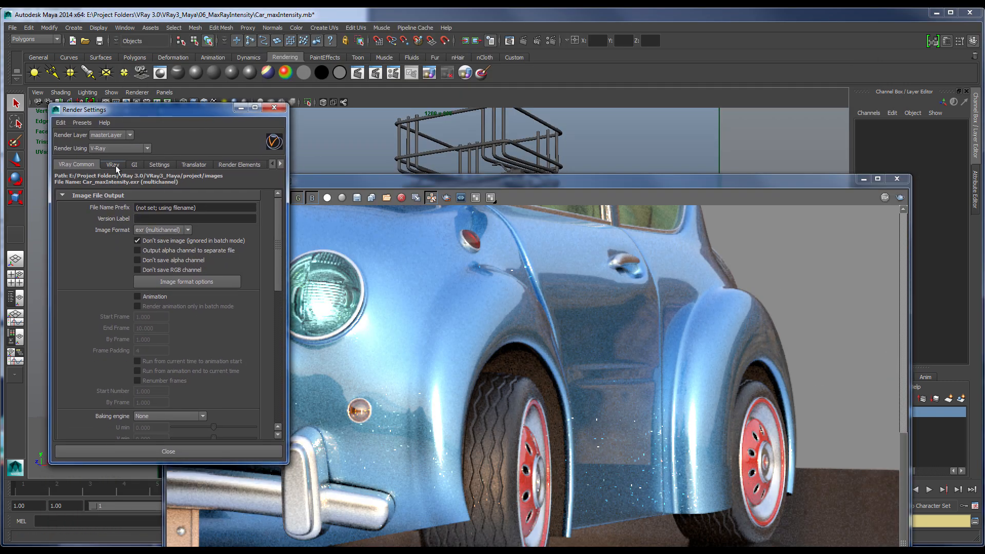
# In the VRay tab's Raytracing options, enable Clamp Max Ray Intensity at 10.
pyautogui.click(113, 164)
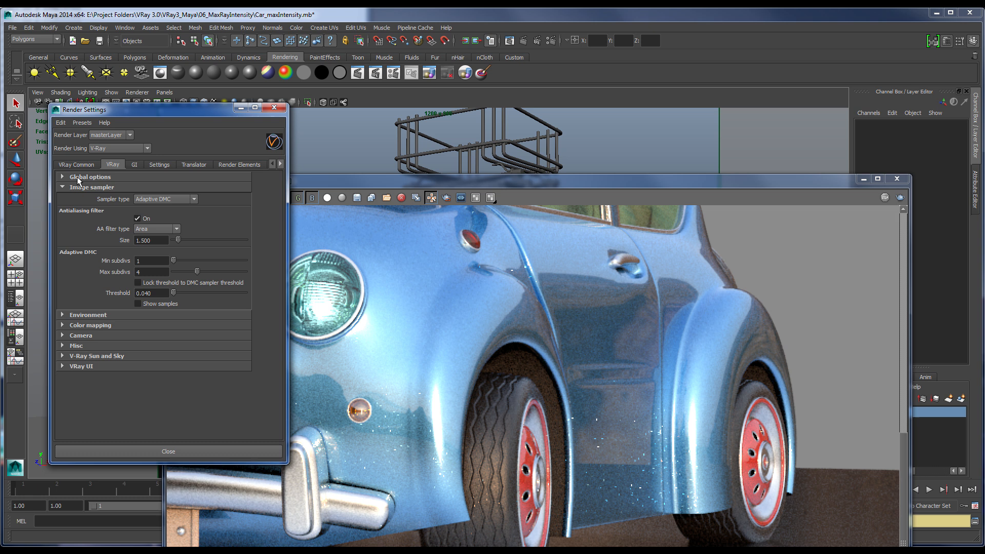
pyautogui.scroll(-3)
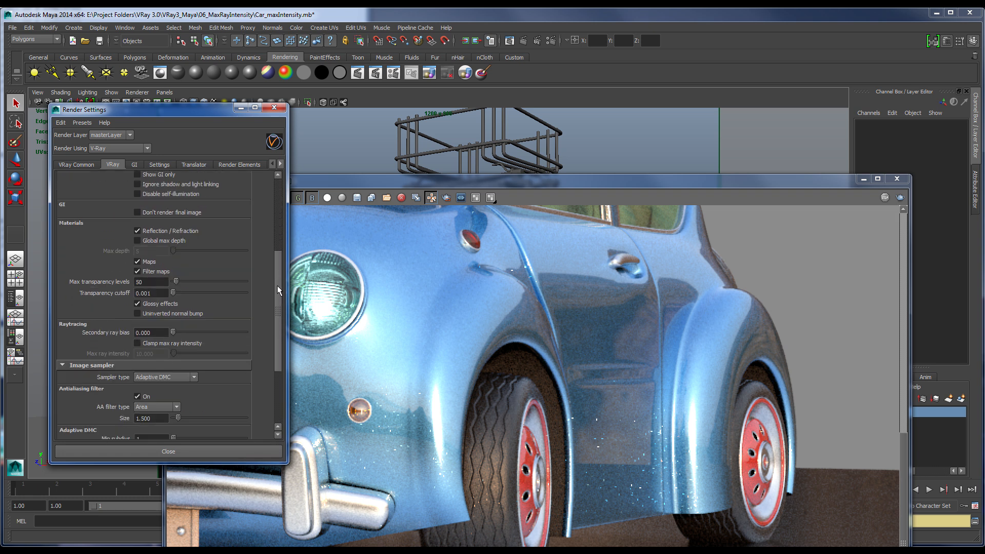
pyautogui.scroll(-3)
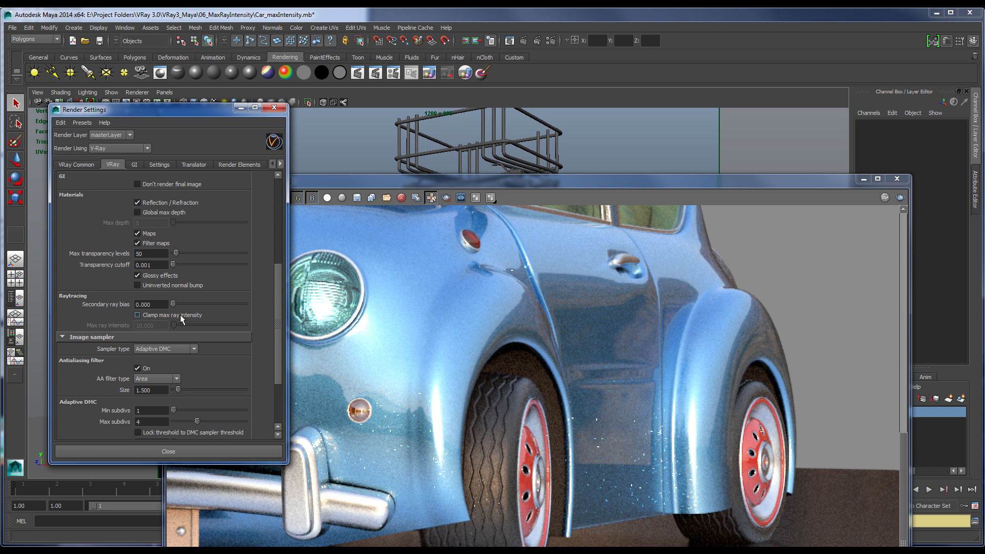
pyautogui.moveTo(196, 320)
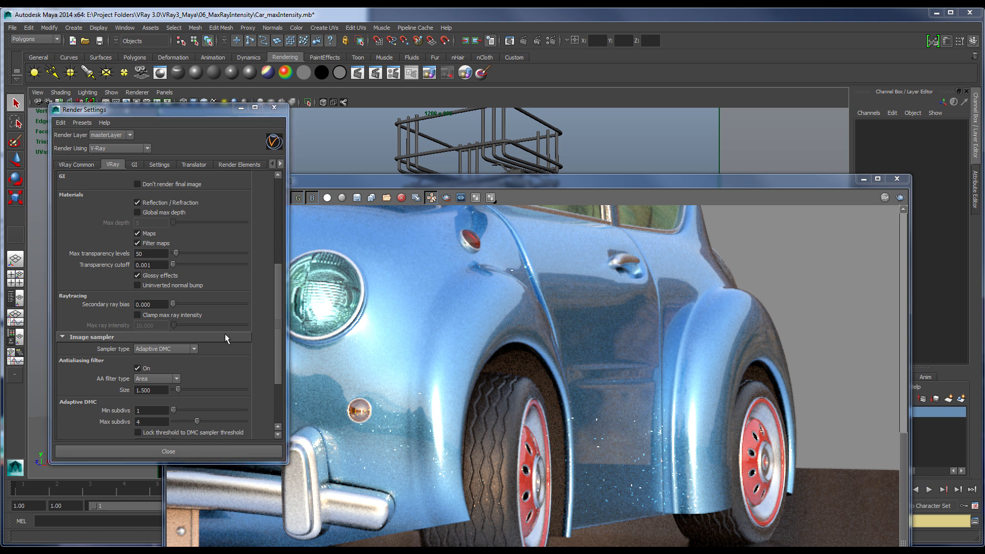
pyautogui.click(136, 315)
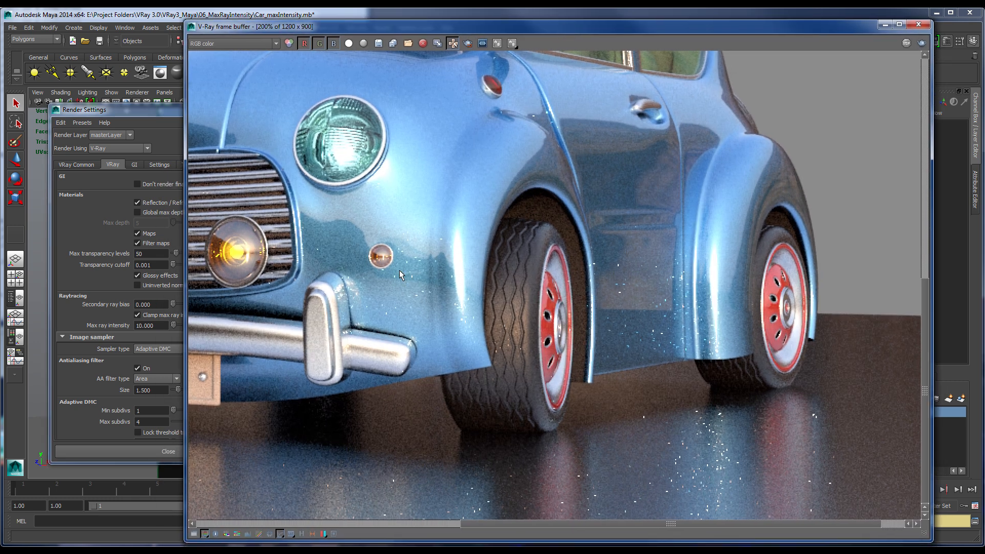
pyautogui.moveTo(803, 520)
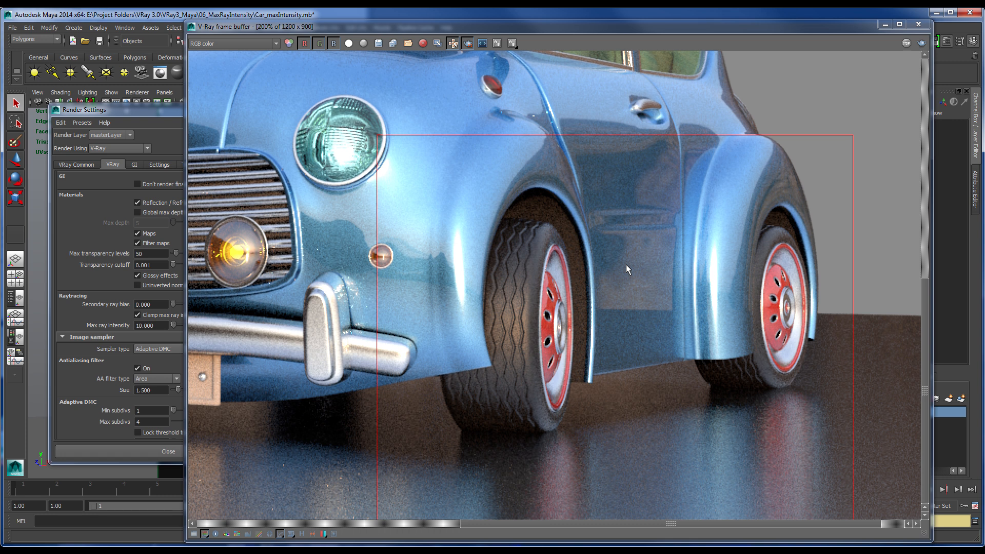
pyautogui.moveTo(605, 318)
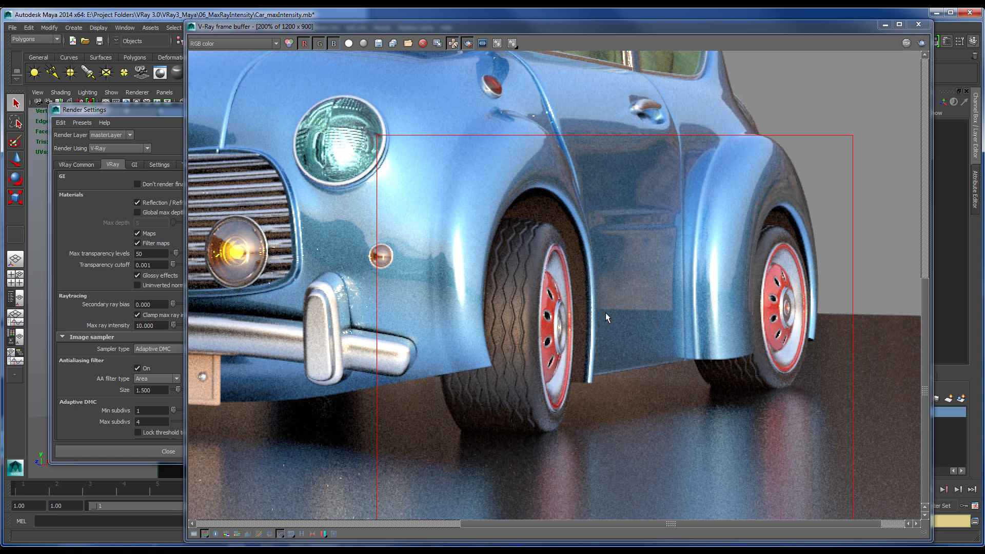
pyautogui.moveTo(579, 389)
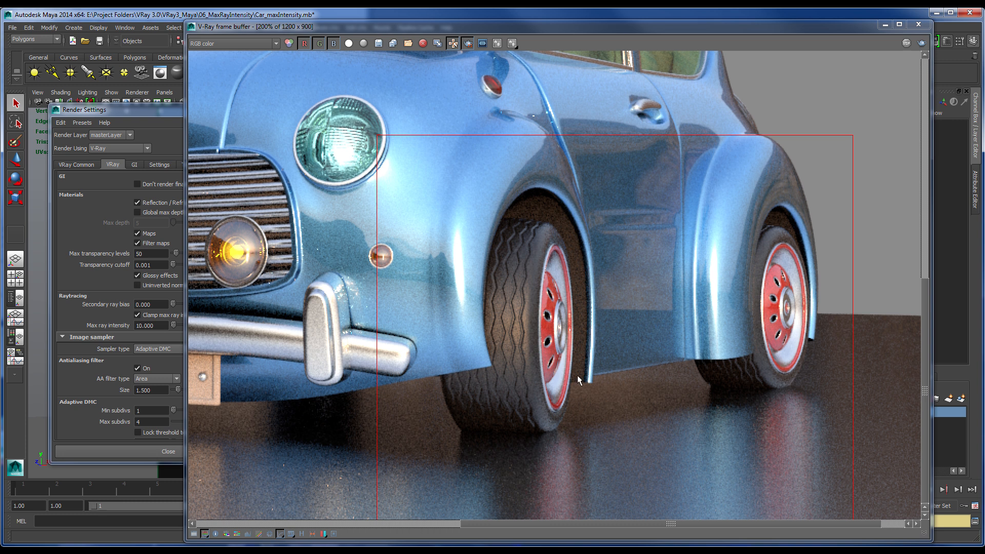
pyautogui.moveTo(509, 444)
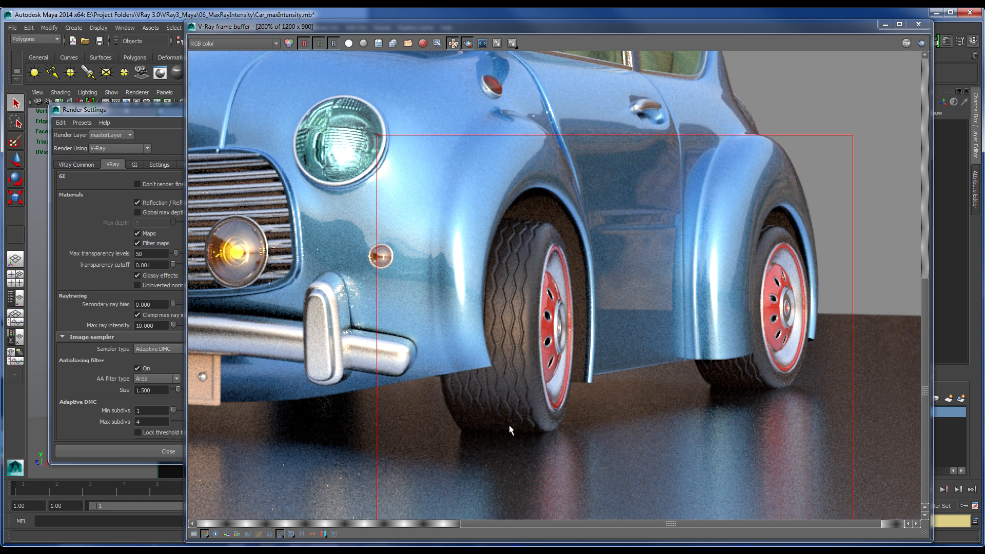
pyautogui.moveTo(427, 495)
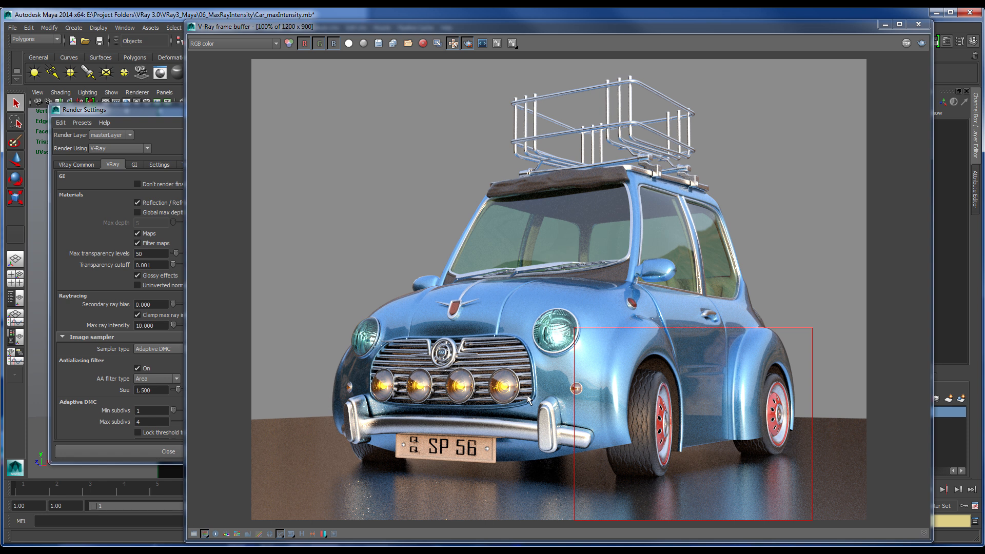
pyautogui.moveTo(547, 490)
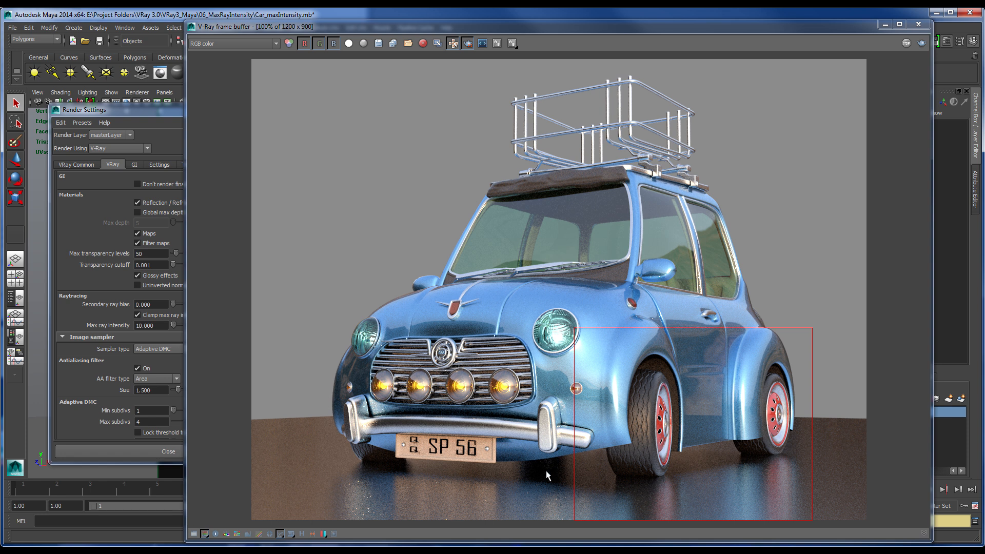
pyautogui.moveTo(669, 484)
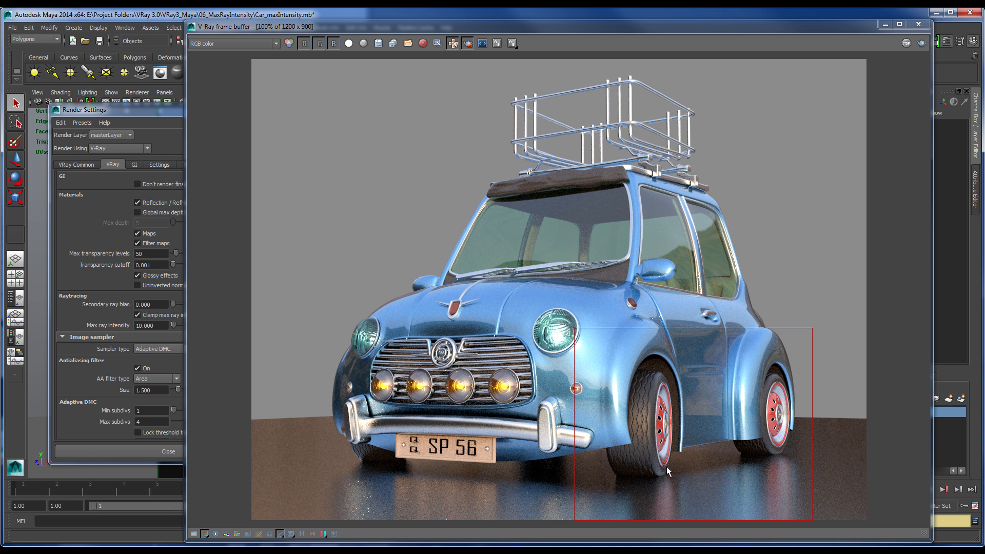